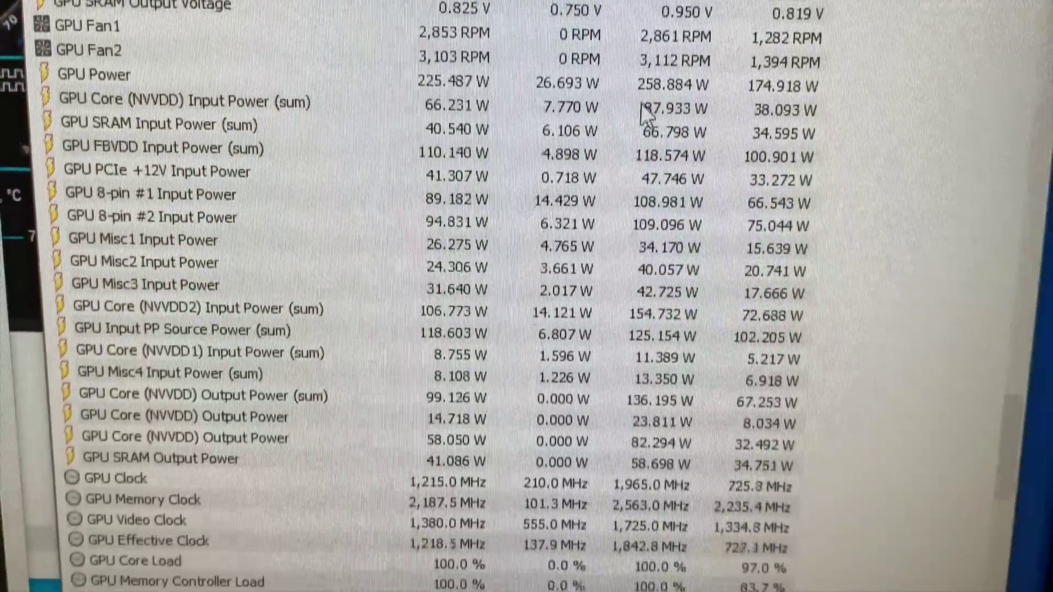
- Approve the User Account Control prompt so MSI Afterburner launches alongside HWiNFO
{"action": "scroll", "scroll_direction": "down", "scroll_amount": 3}
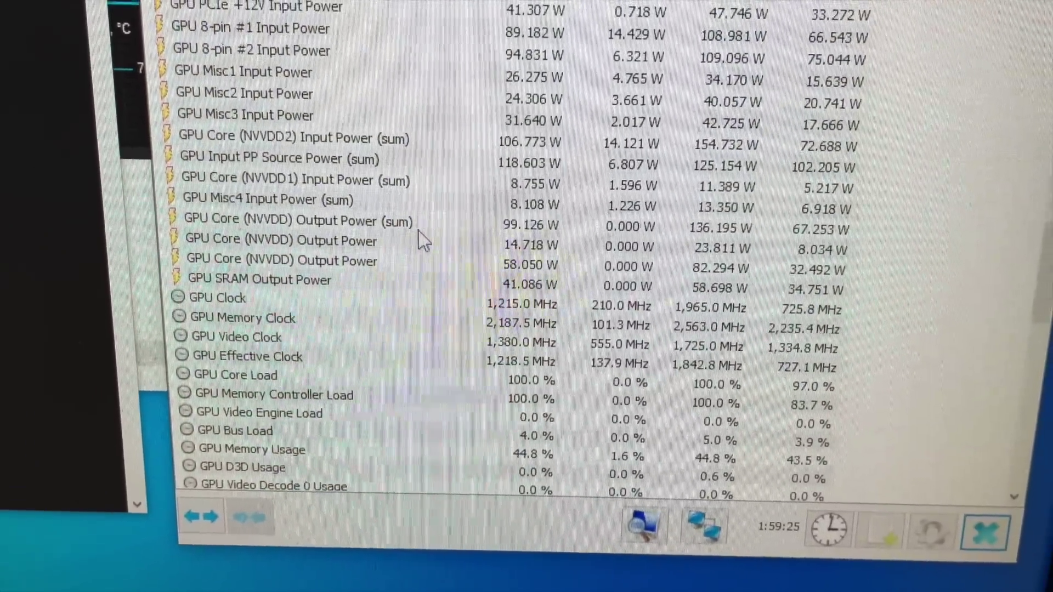
{"action": "scroll", "scroll_direction": "down", "scroll_amount": 3}
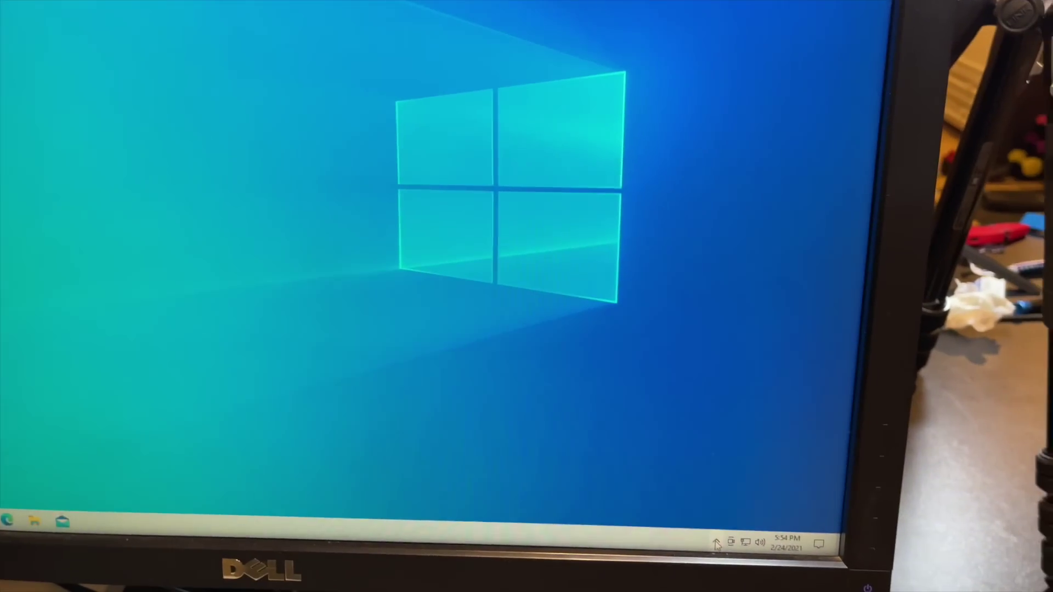
{"action": "left_click", "coordinate": [717, 545]}
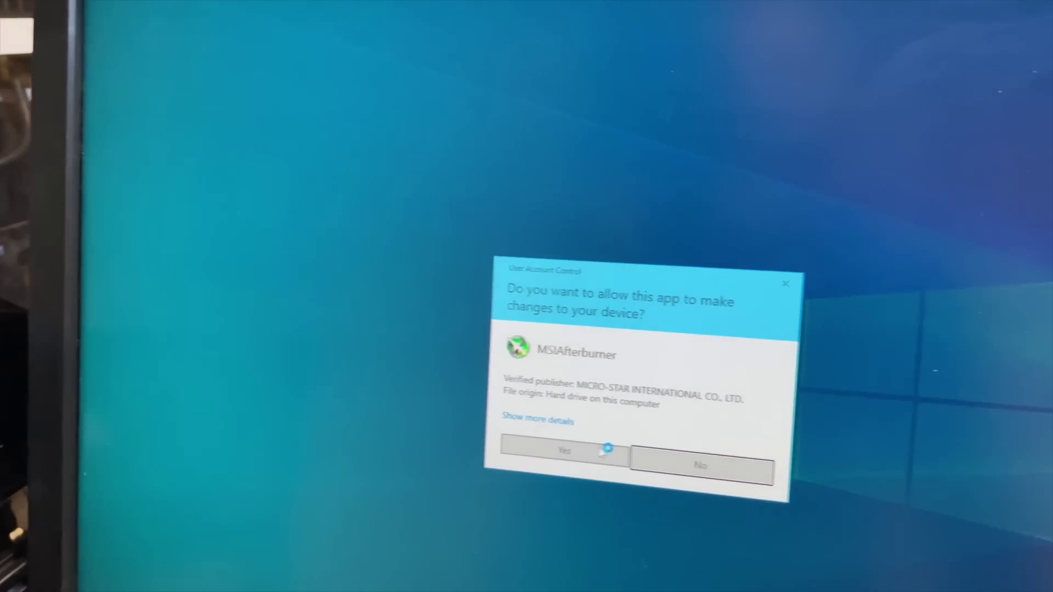
{"action": "left_click", "coordinate": [563, 449]}
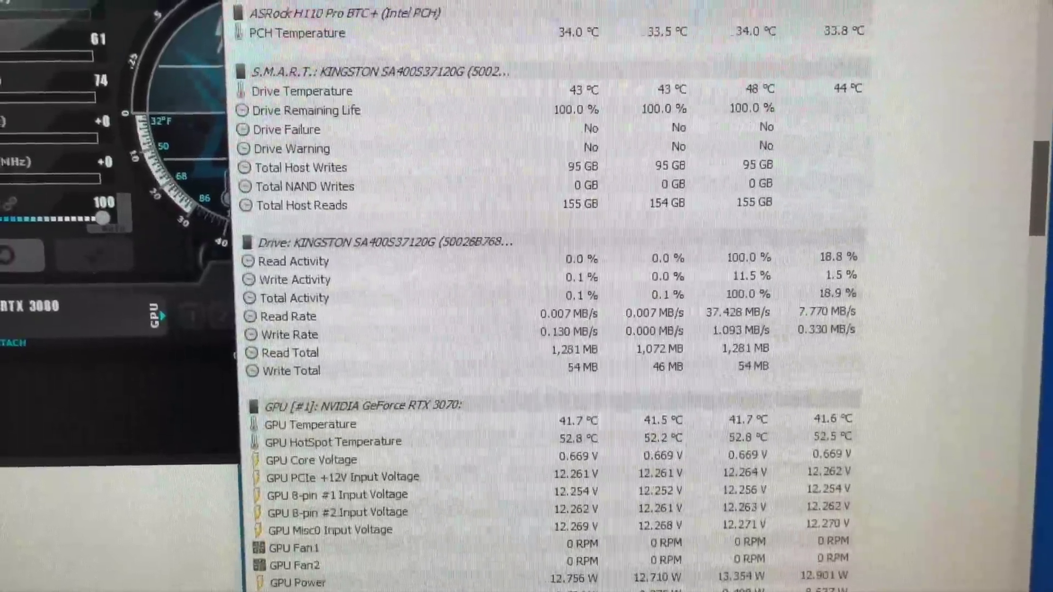
{"action": "scroll", "scroll_direction": "down", "scroll_amount": 3}
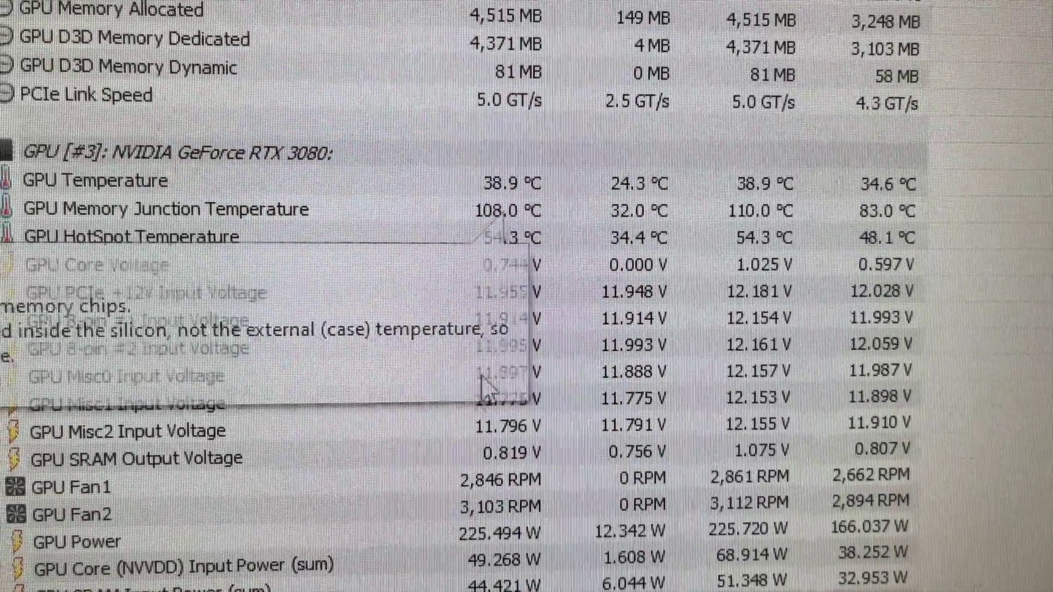
{"action": "scroll", "scroll_direction": "down", "scroll_amount": 3}
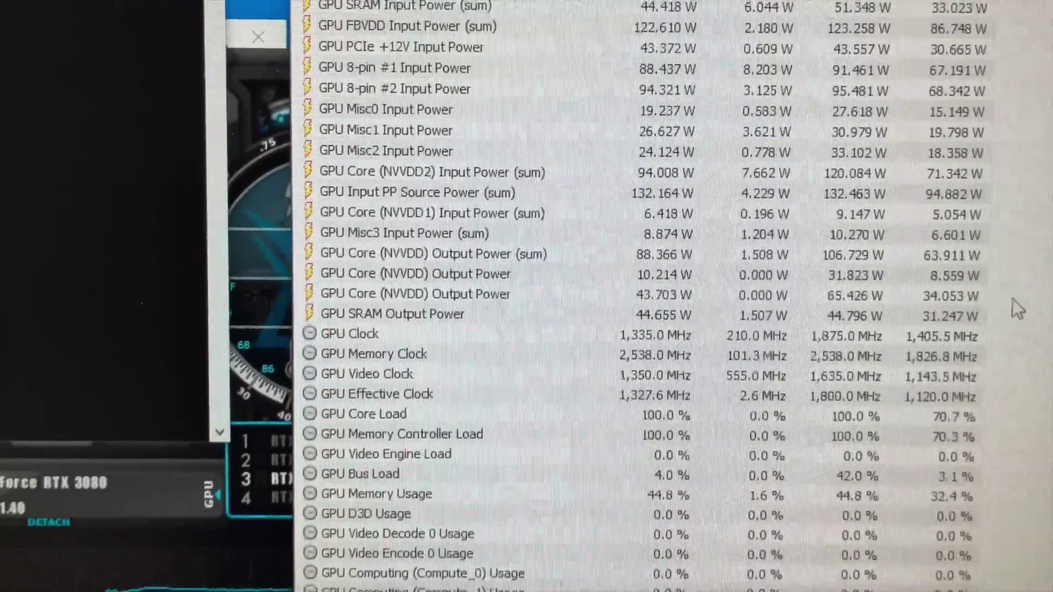